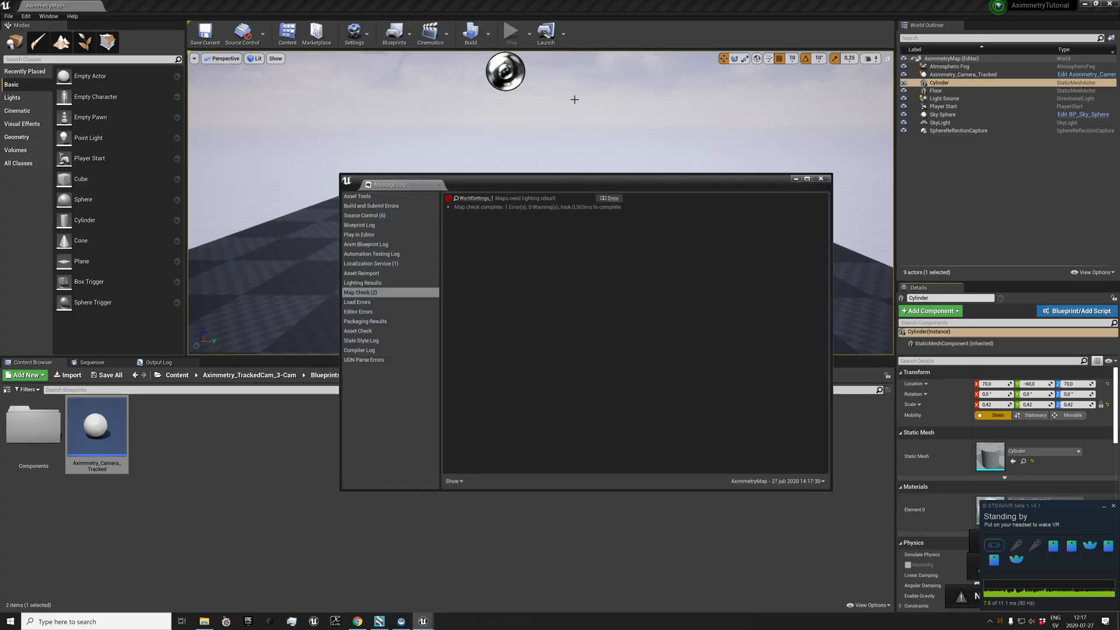
Dismiss the map check log and save the current level with the tracked camera
left_click(821, 178)
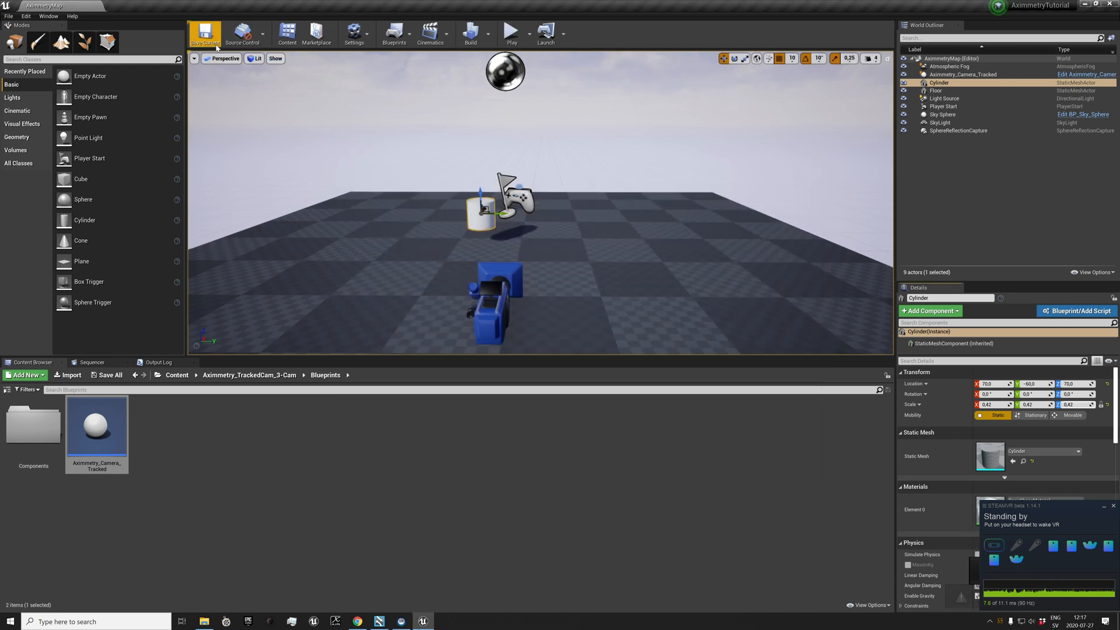
left_click(9, 11)
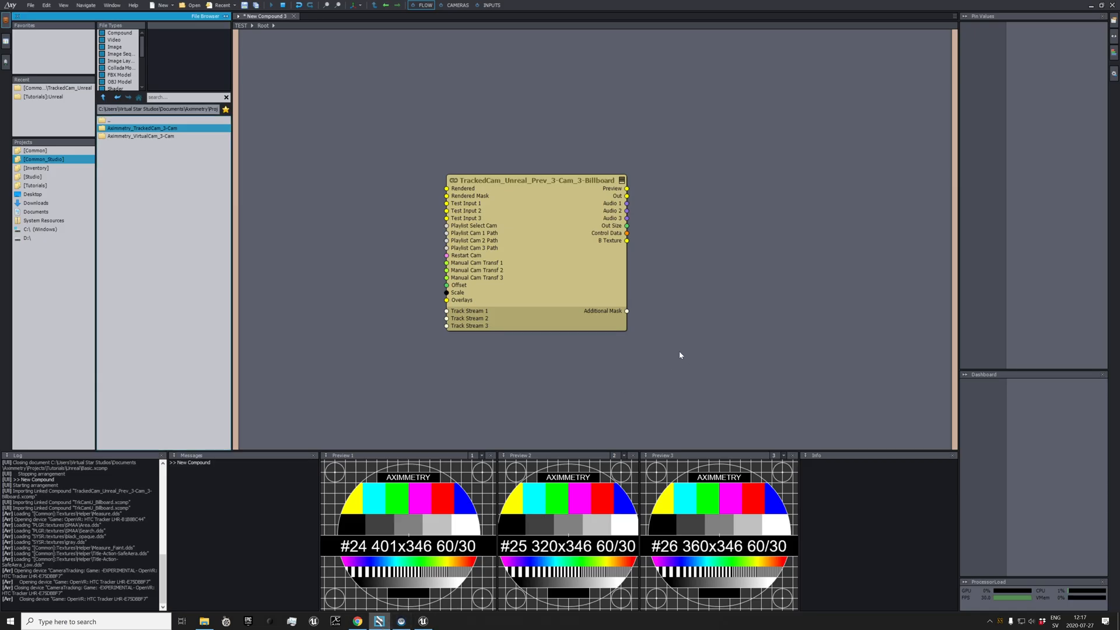
Place the cooked AximmetryTutorial .uproject in the Flow Editor and start linking the billboard compound's outputs to it
left_click(537, 180)
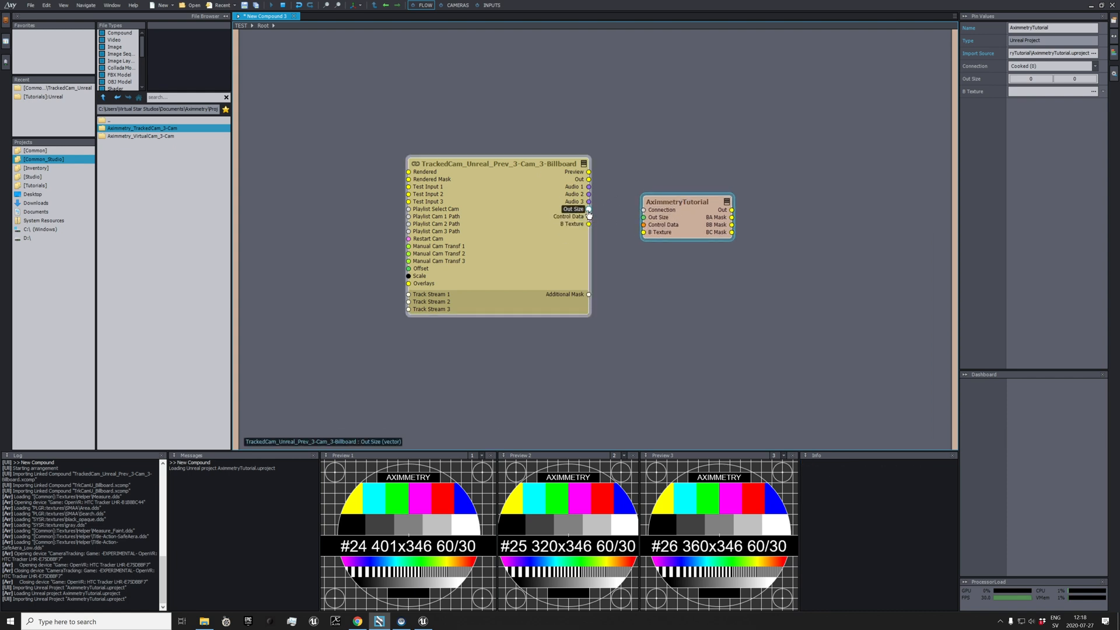
left_click_drag(588, 209, 641, 217)
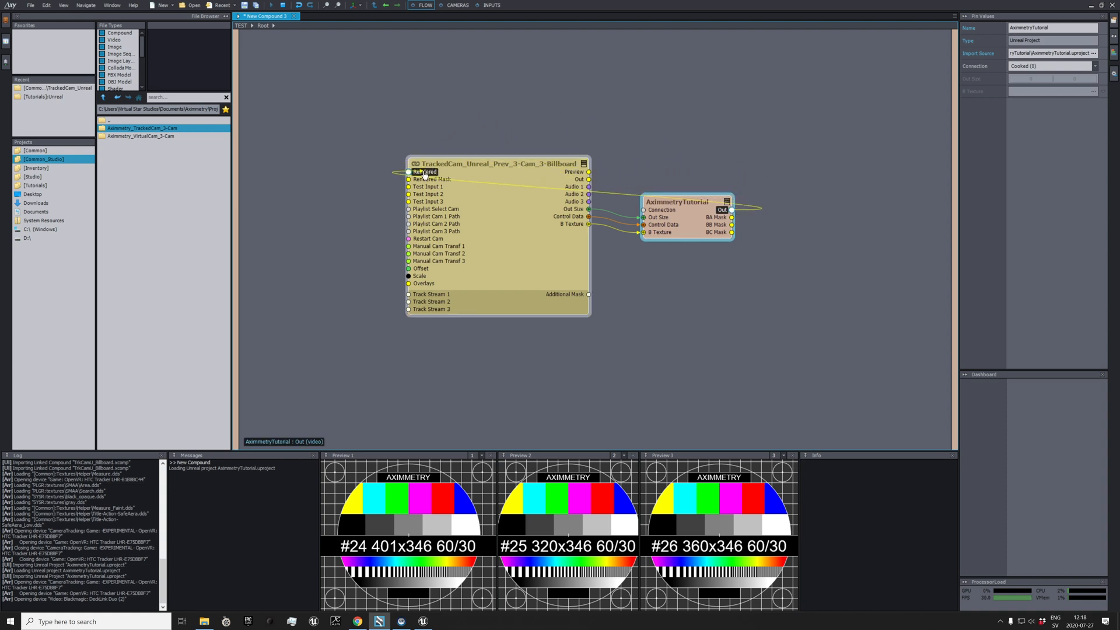
Feed the AximmetryTutorial project's Out back into the billboard compound's Rendered input
left_click_drag(730, 208, 409, 172)
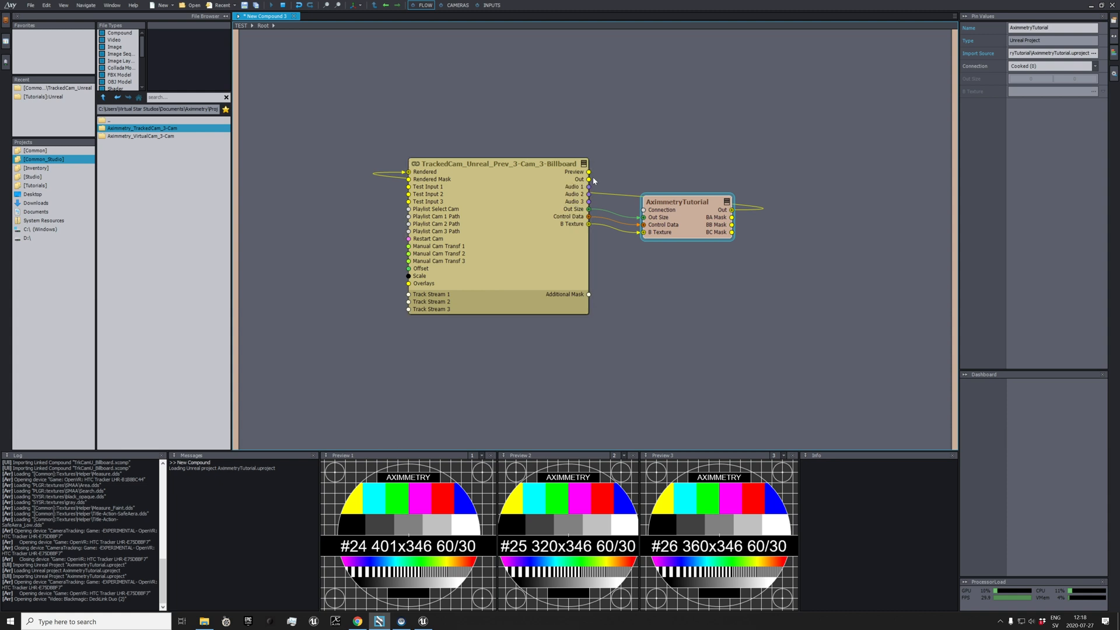
Expose the billboard compound's Preview and Out pins as compound outputs and relink the project Out to Rendered
left_click(588, 170)
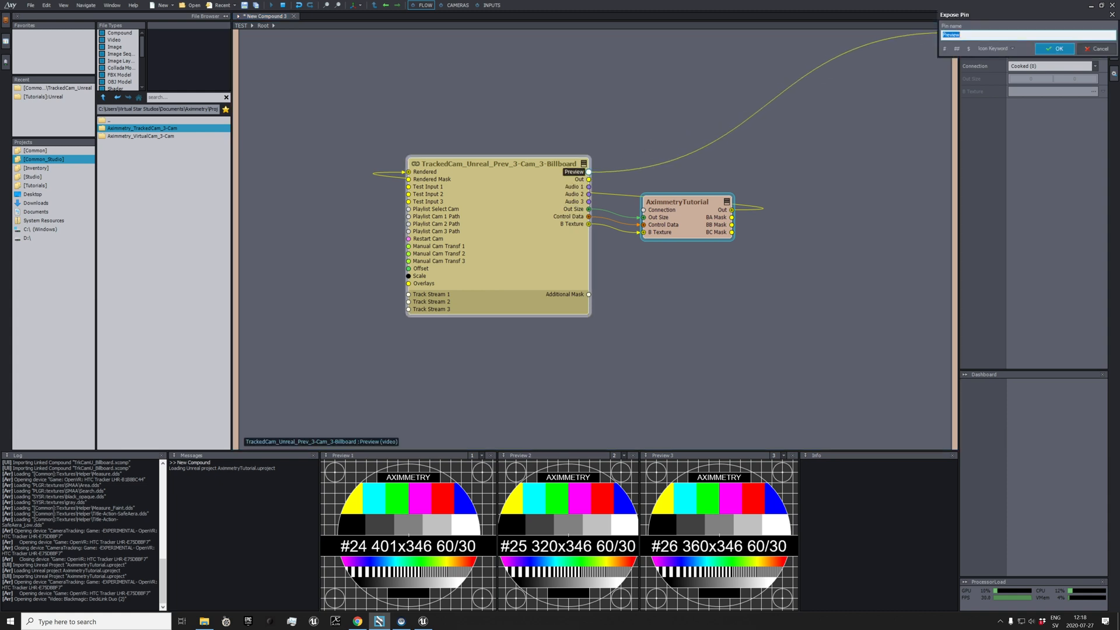
left_click(1043, 49)
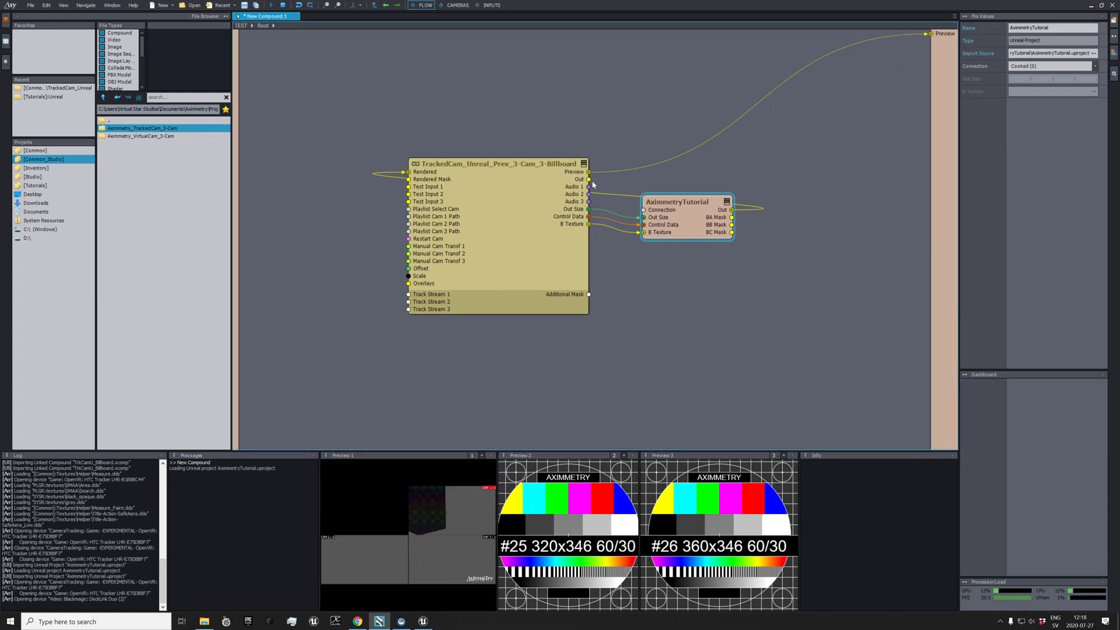
left_click(588, 180)
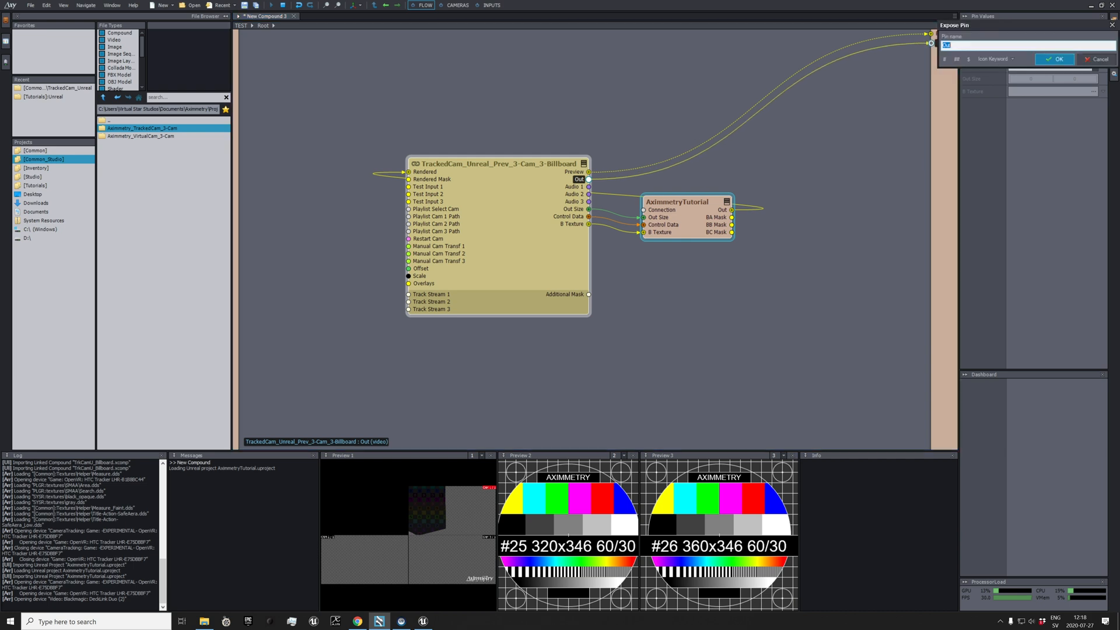
mouse_move(504, 174)
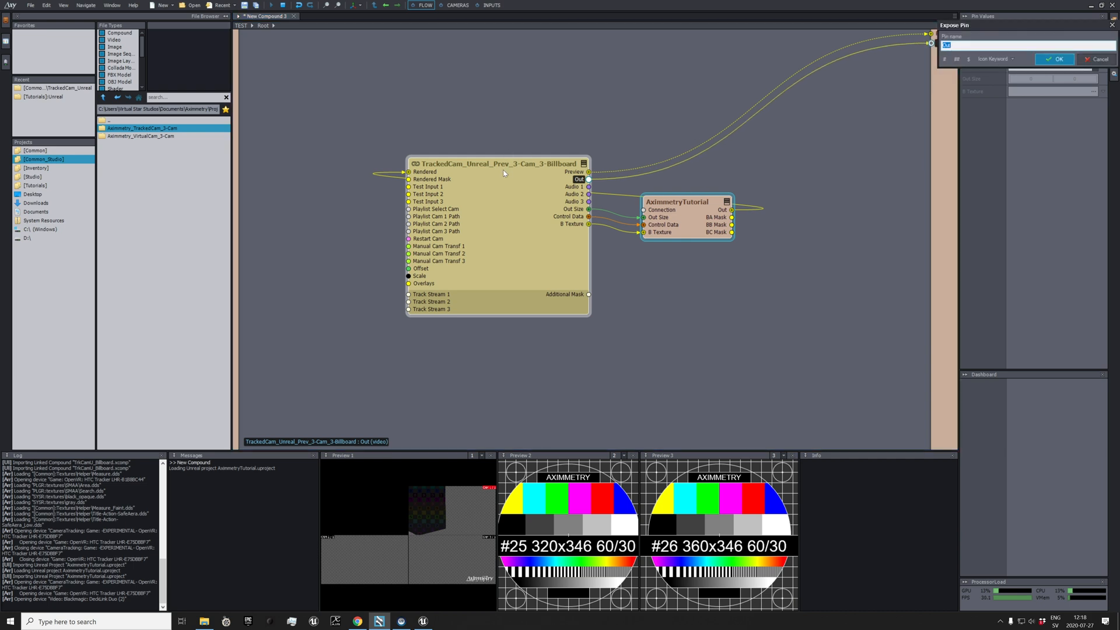
left_click(1053, 59)
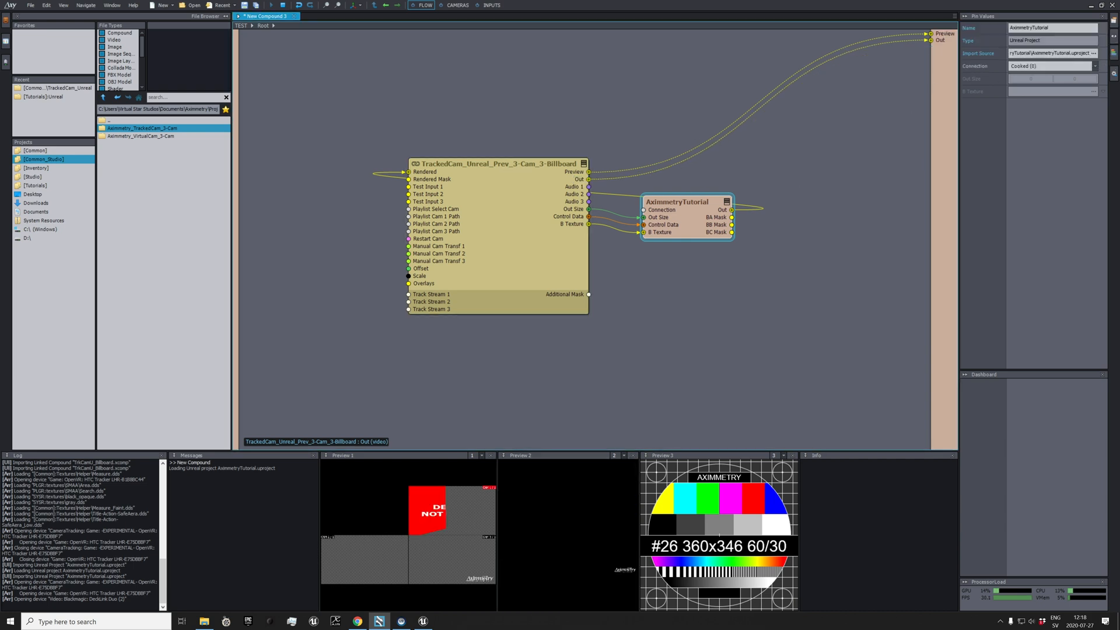
left_click_drag(730, 209, 409, 173)
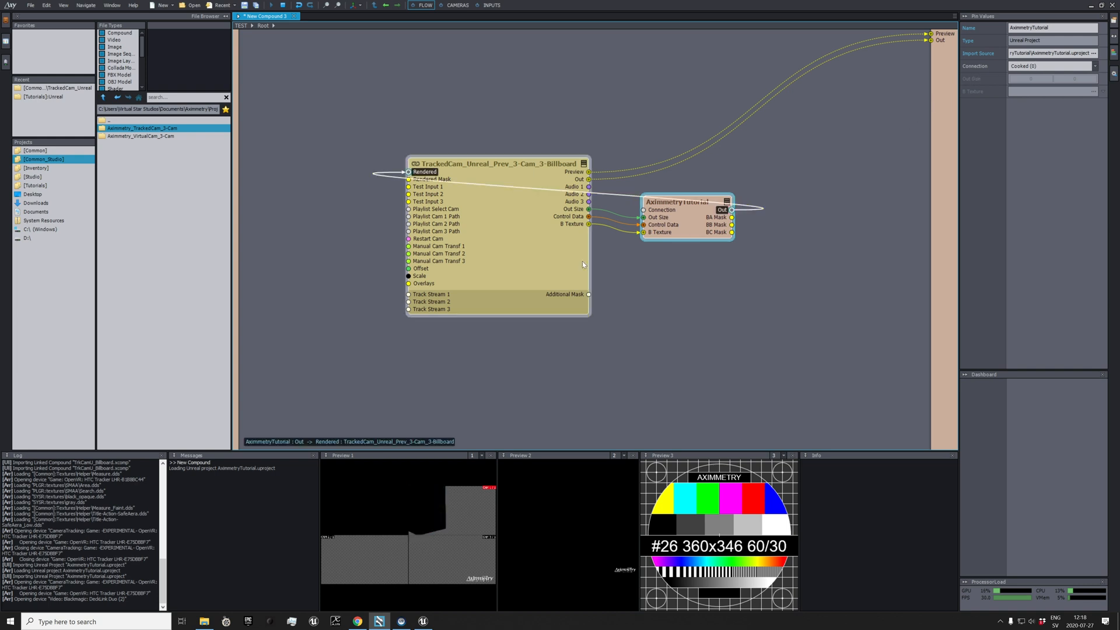
left_click(423, 619)
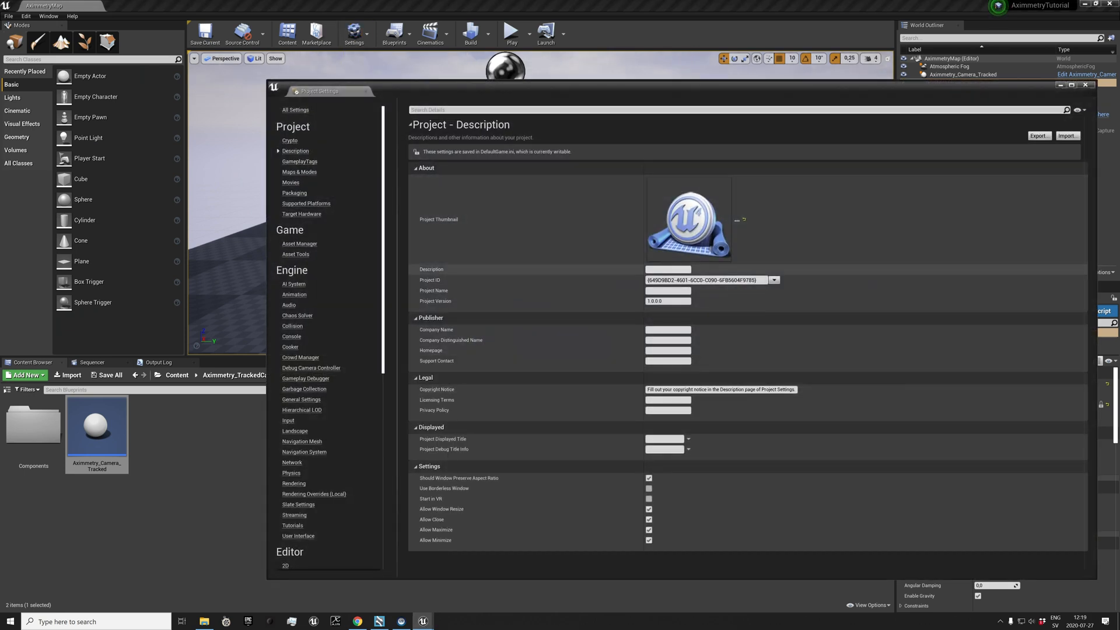
Under Maps & Modes, set AximmetryMap as both Editor Startup Map and Game Default Map
left_click(299, 172)
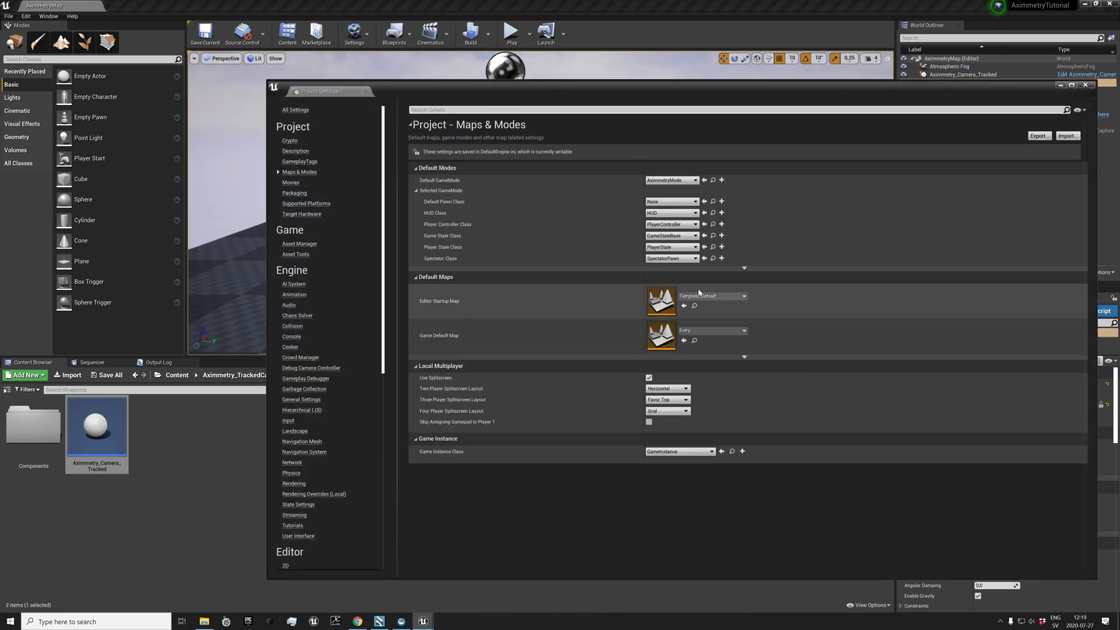
left_click(742, 296)
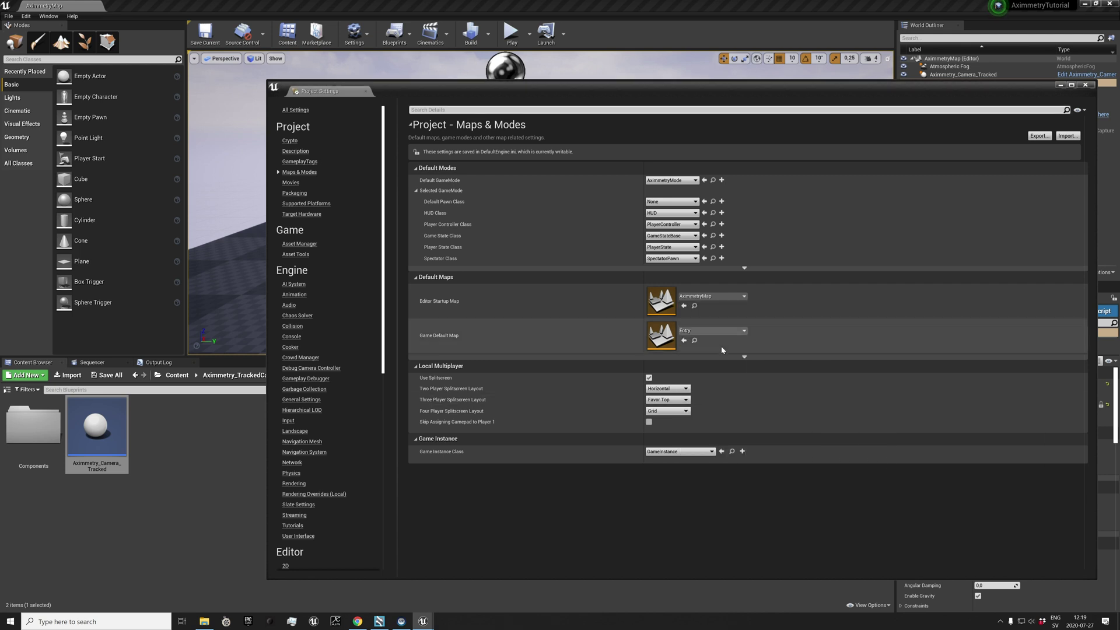
left_click(743, 331)
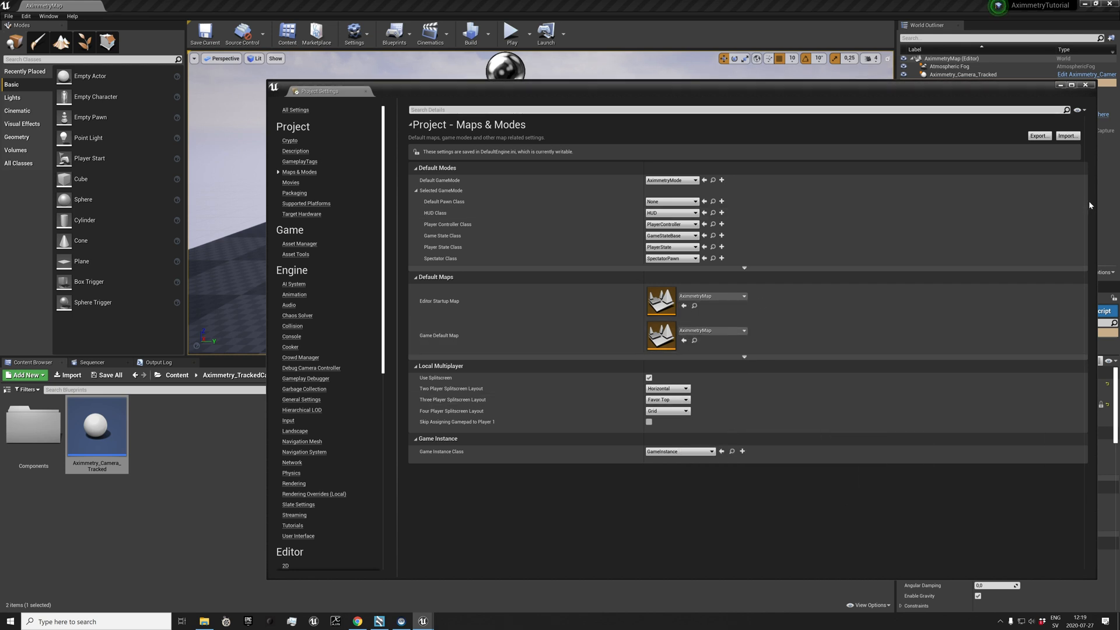
left_click(1085, 86)
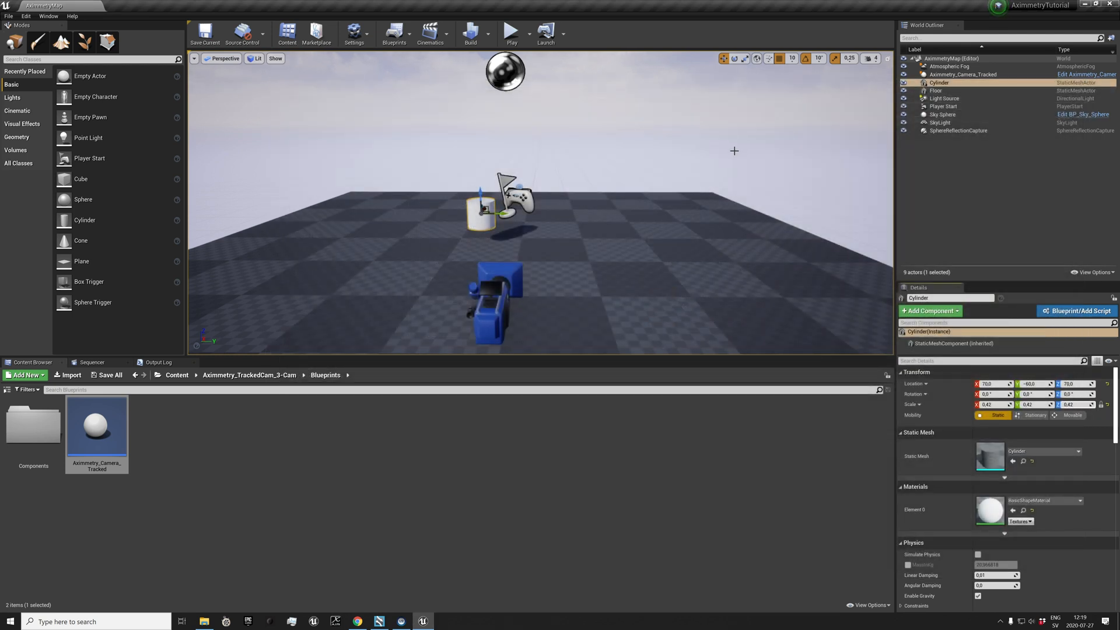
Save the compound as AximmetryTutorial and show INPUT 1's camera and tracking settings on the Inputs board
left_click(8, 16)
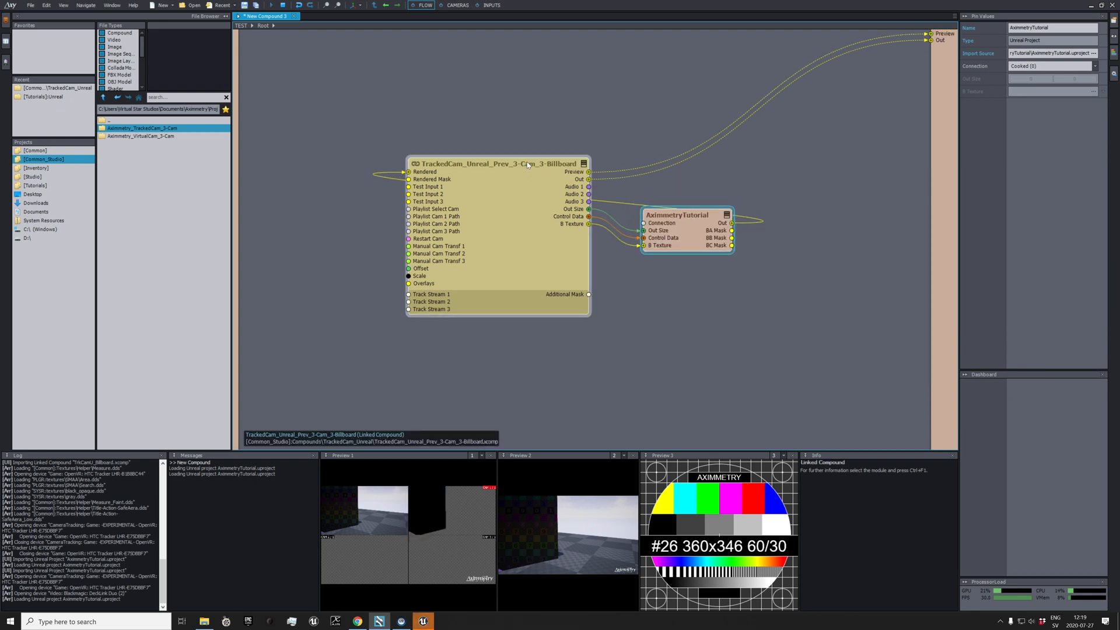
left_click(496, 163)
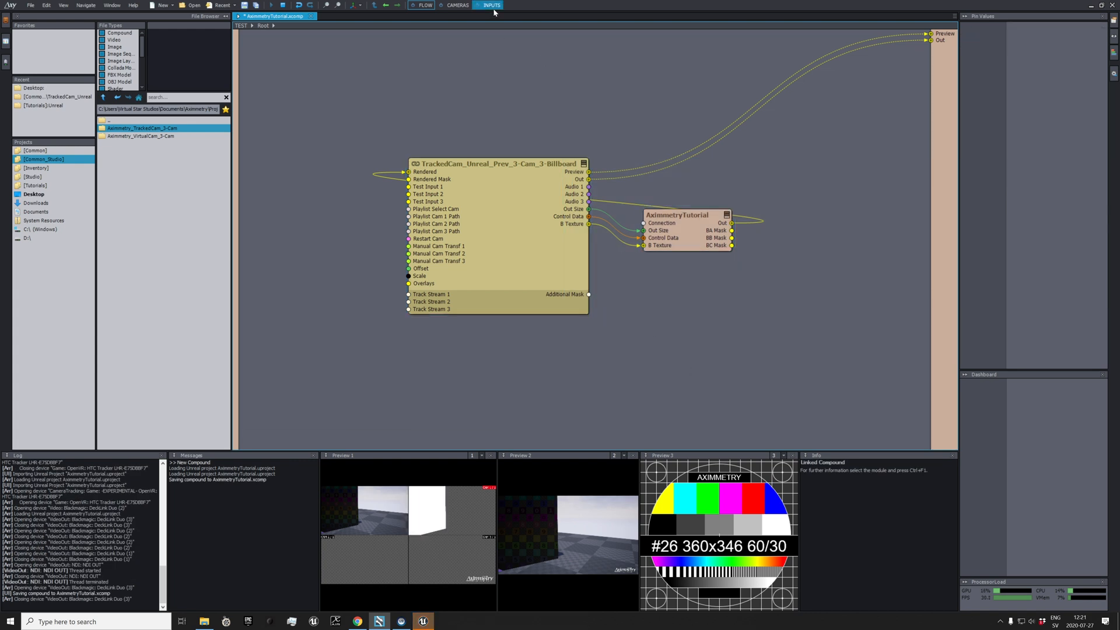
left_click(490, 4)
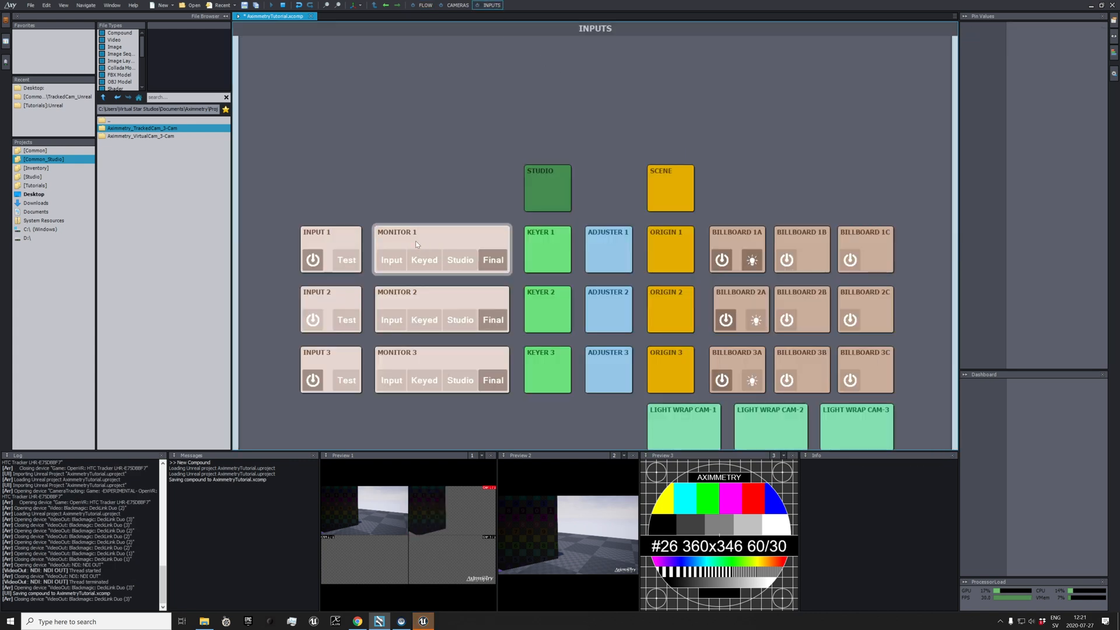
left_click(331, 245)
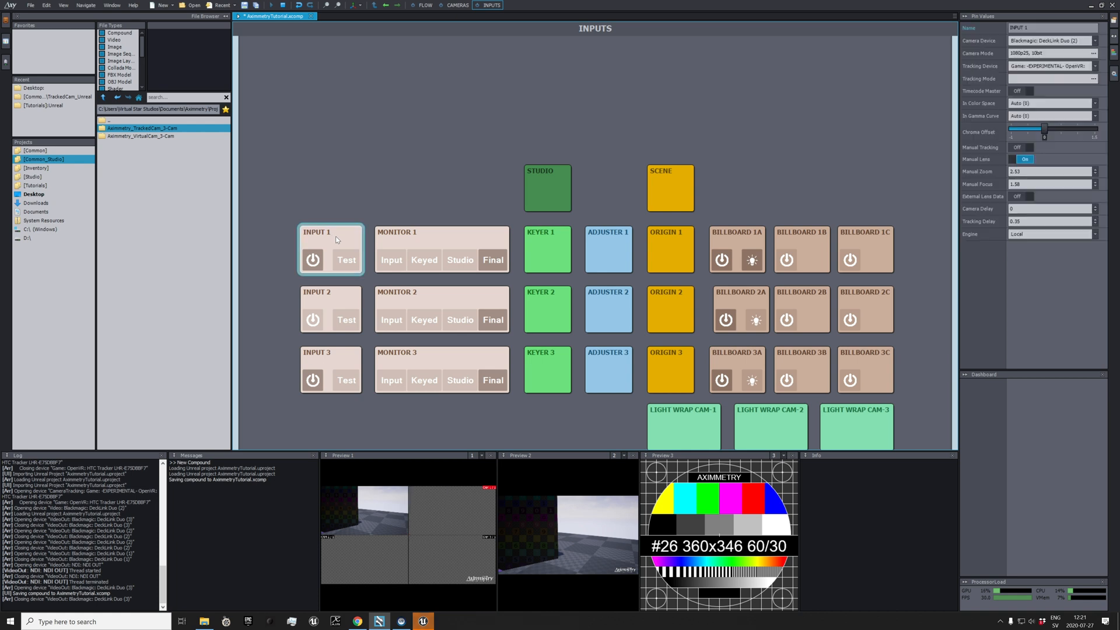